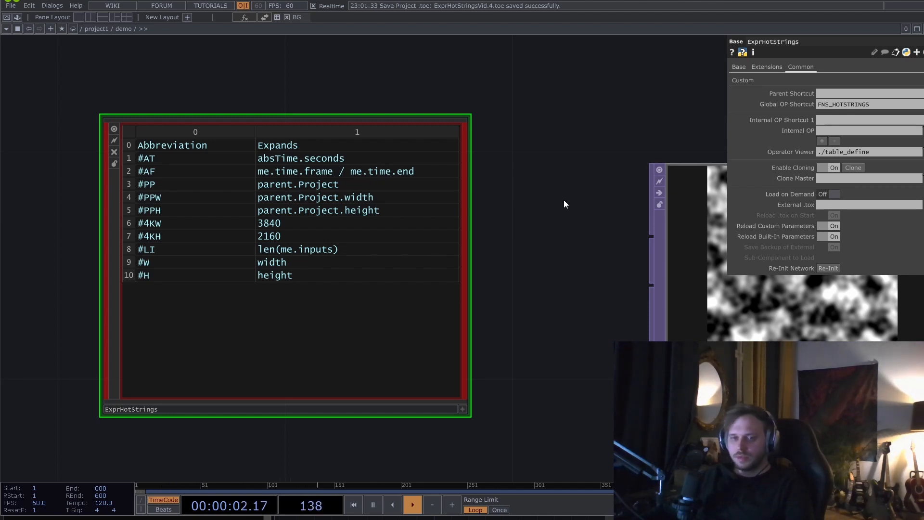
mouse_move(554, 200)
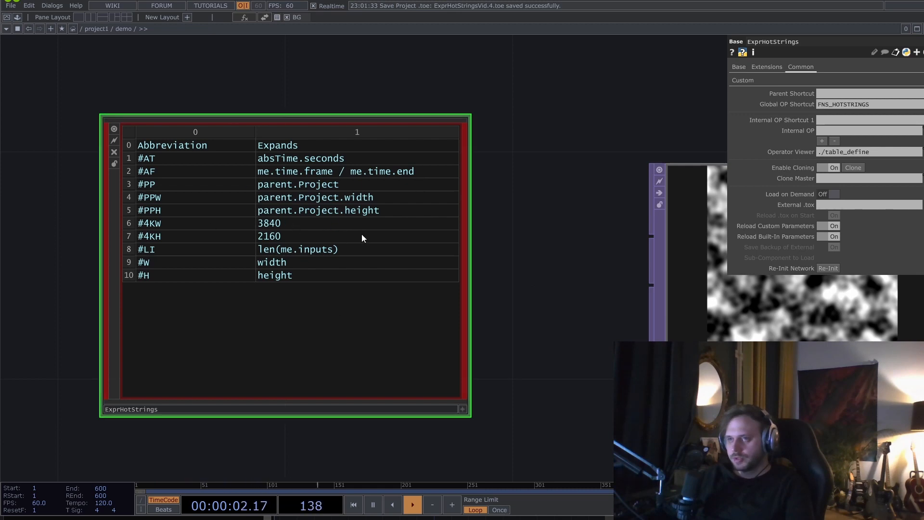
mouse_move(547, 251)
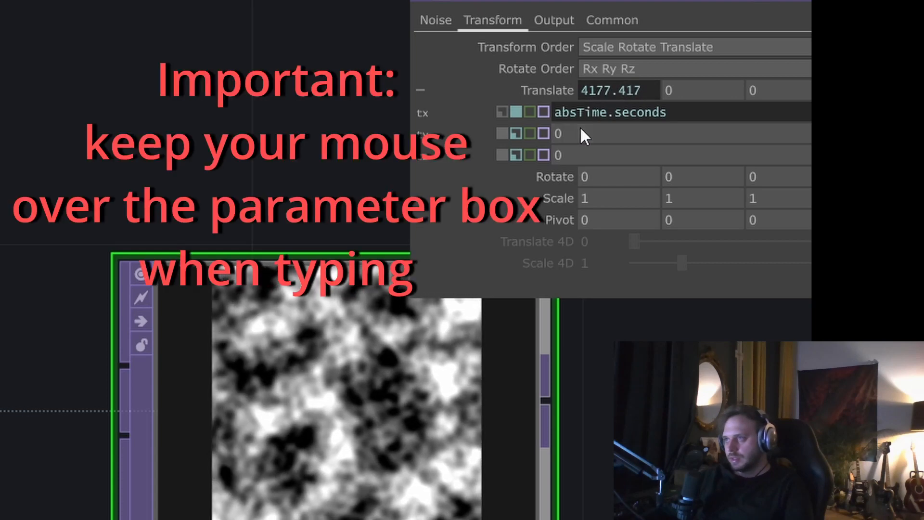
Enter #AT in noise1's translate y so it expands to absTime.seconds, then append a *0. multiplier
text(#AT)
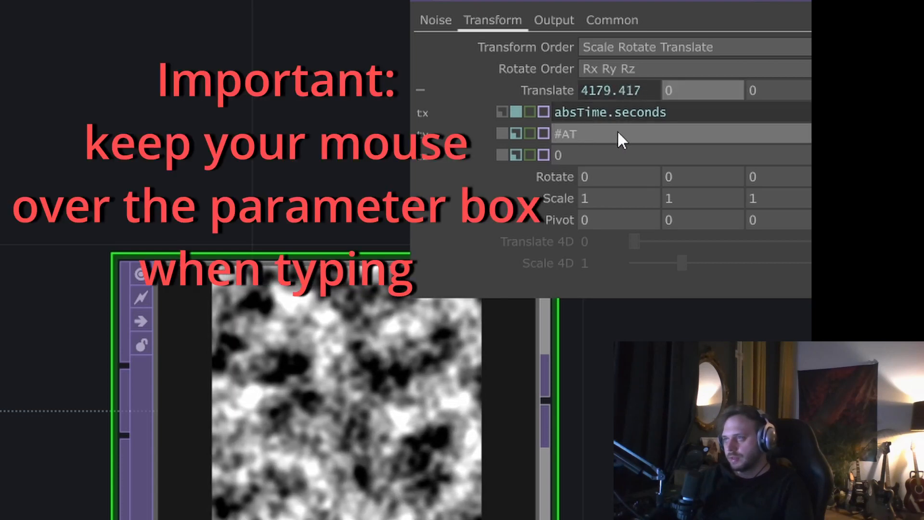
text(*0.)
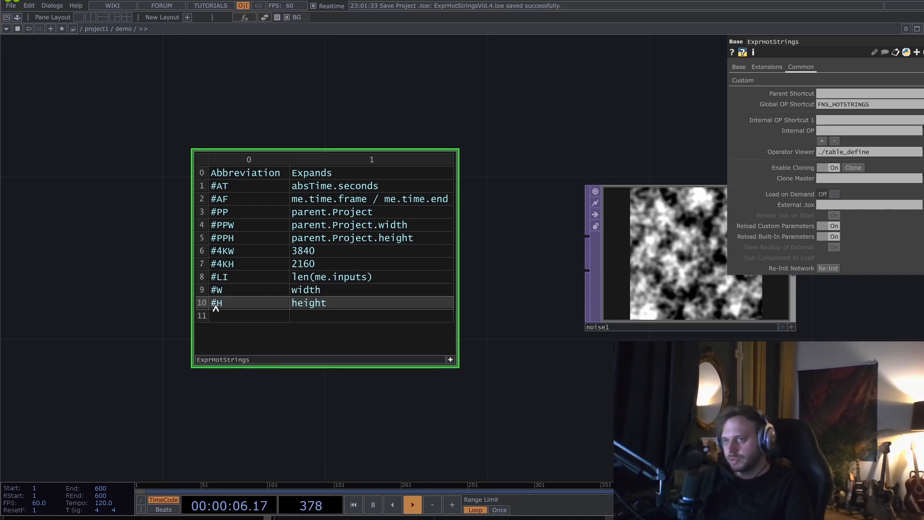
Start editing the abbreviation cell of row 11 in the ExprHotStrings table
click(247, 315)
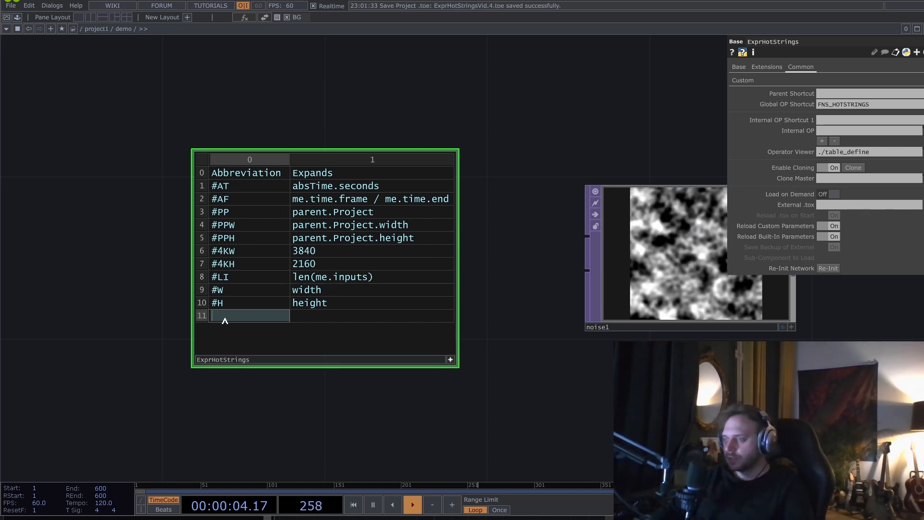
Fill row 11 with abbreviation #p expanding to parent()
text(#)
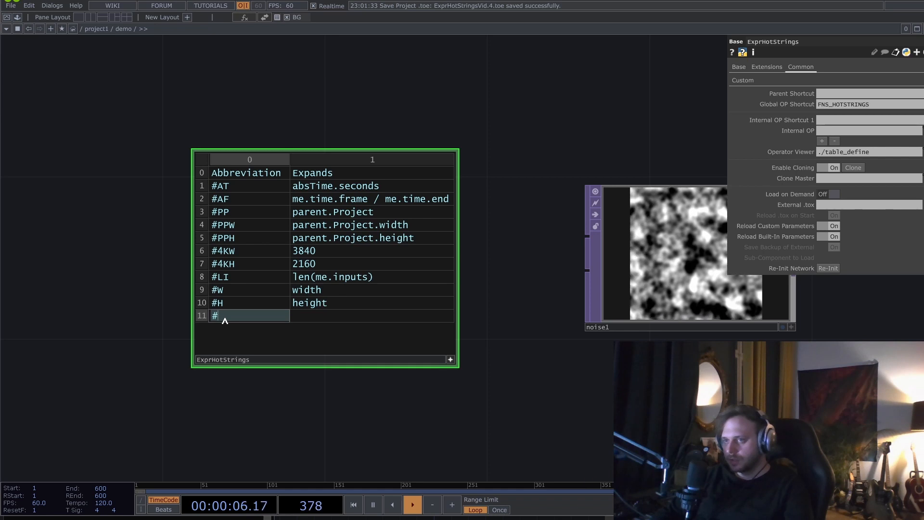
text(p)
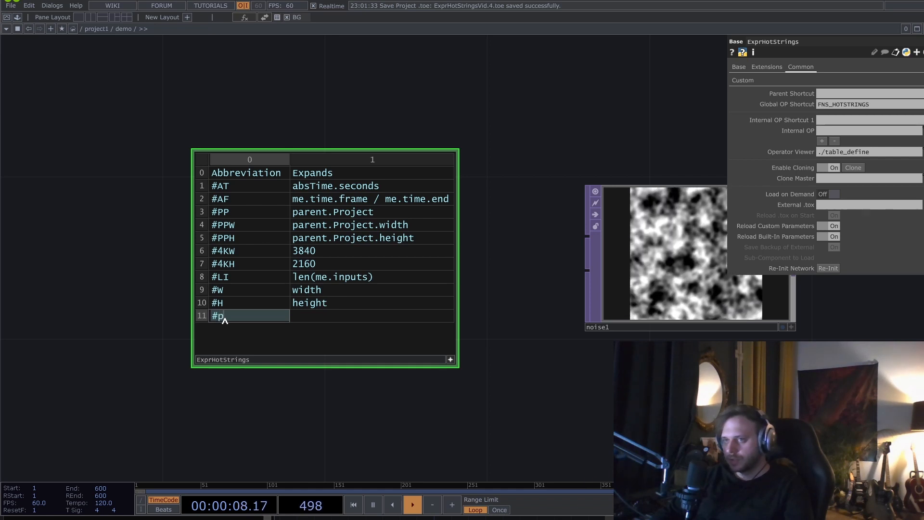
click(372, 316)
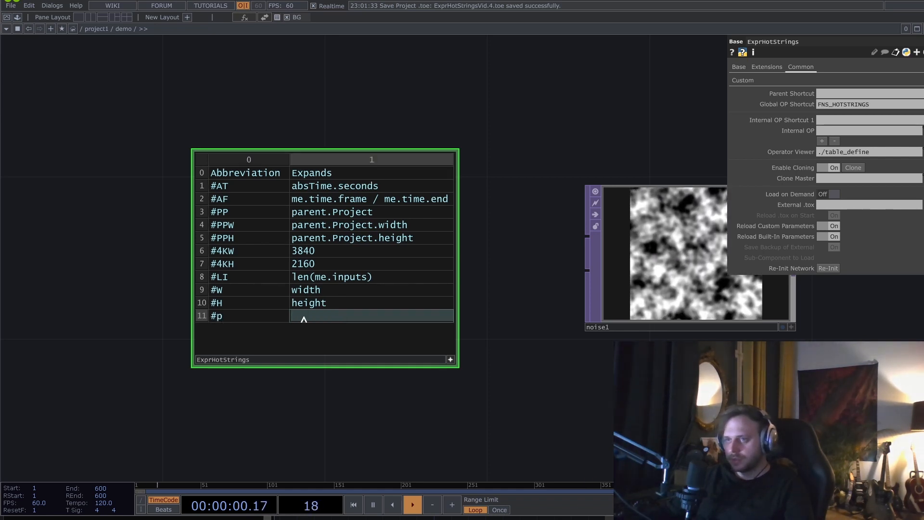
text(parent())
text(#)
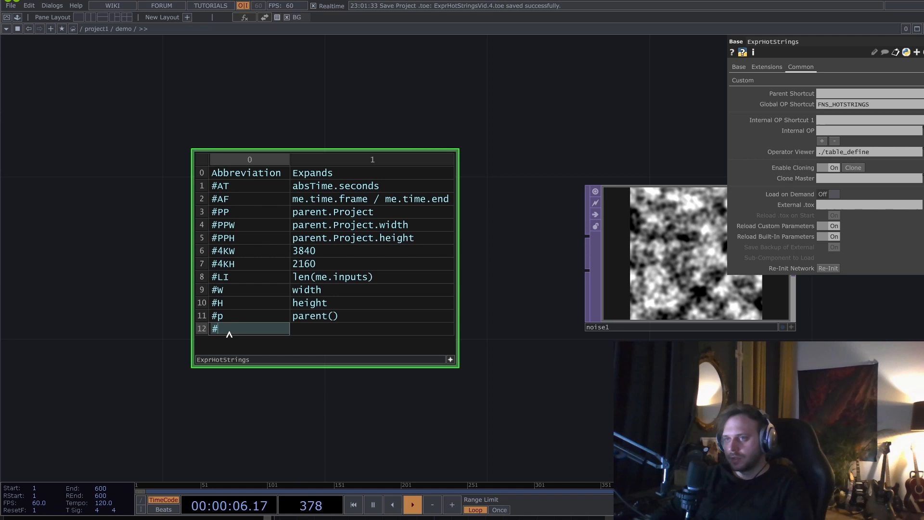
Fill row 12 with abbreviation #pp expanding to parent().par
text(pp)
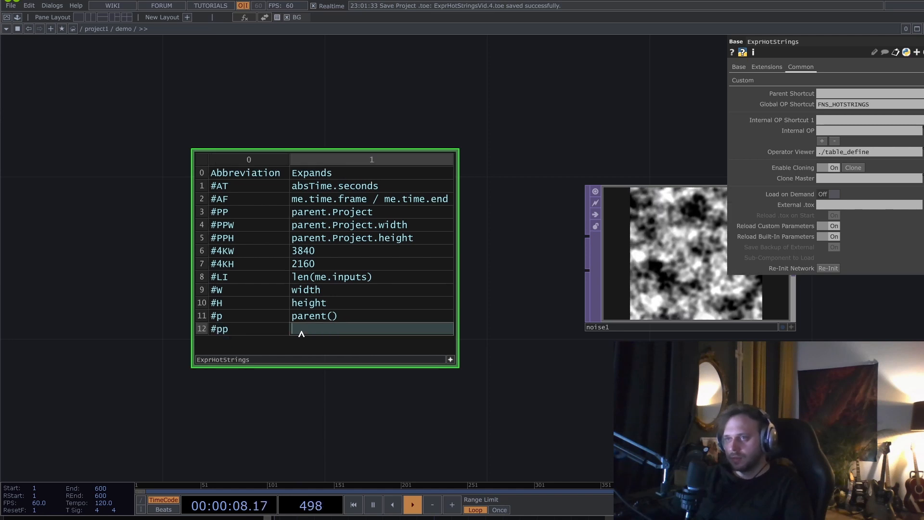
text(parent().)
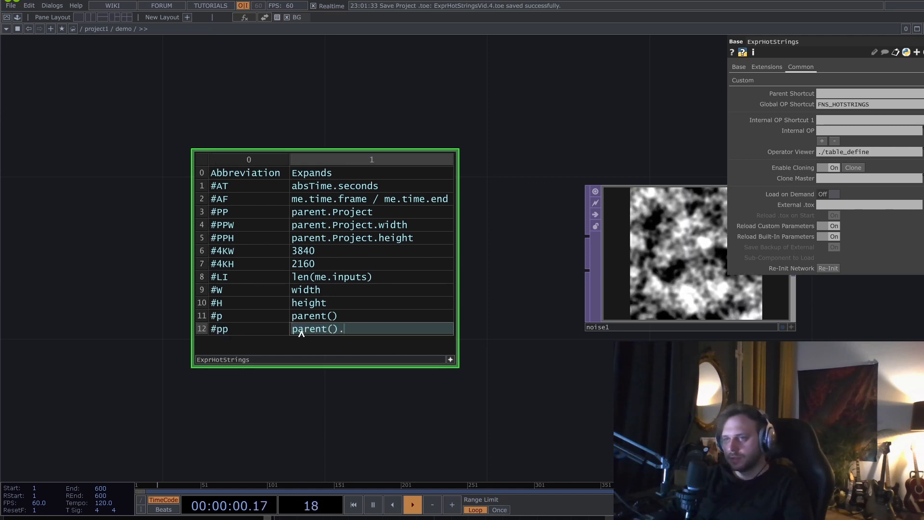
text(par)
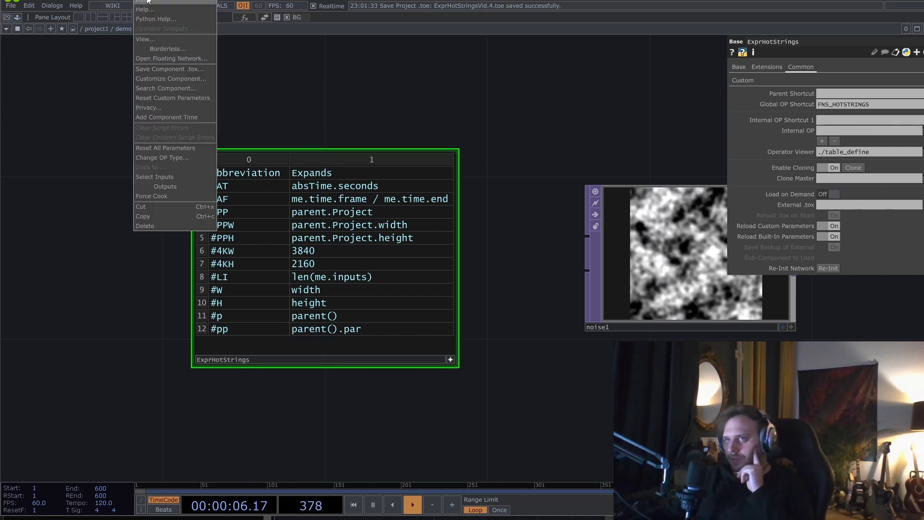
Show the demo component's parameters in a window and switch noise1 to its Noise page for the Amplitude link
click(171, 59)
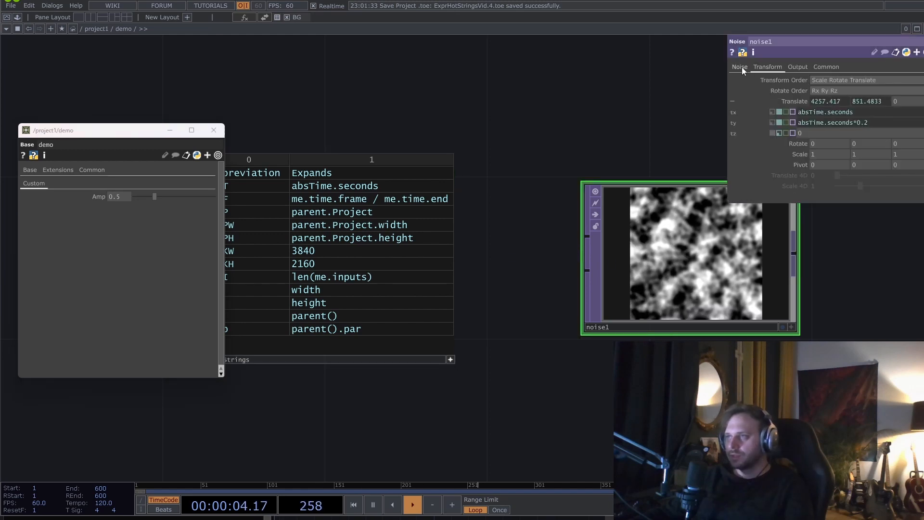
click(738, 66)
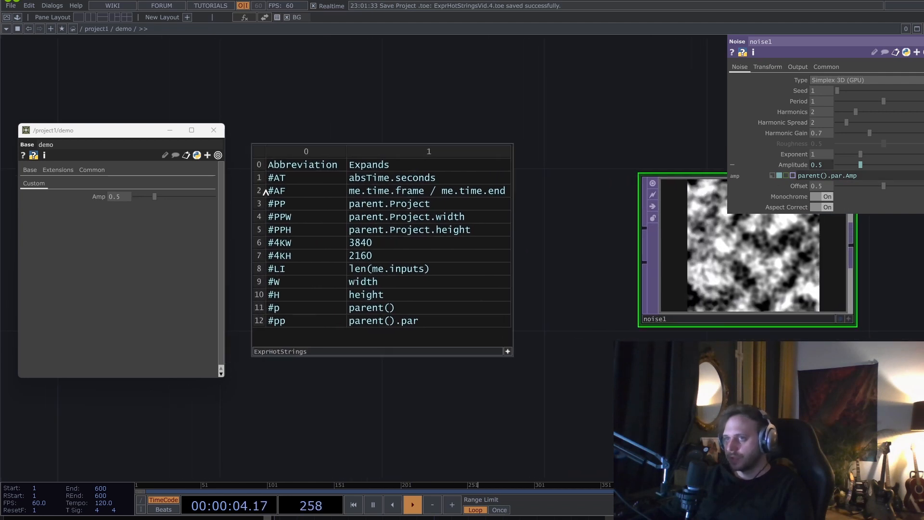
mouse_move(213, 130)
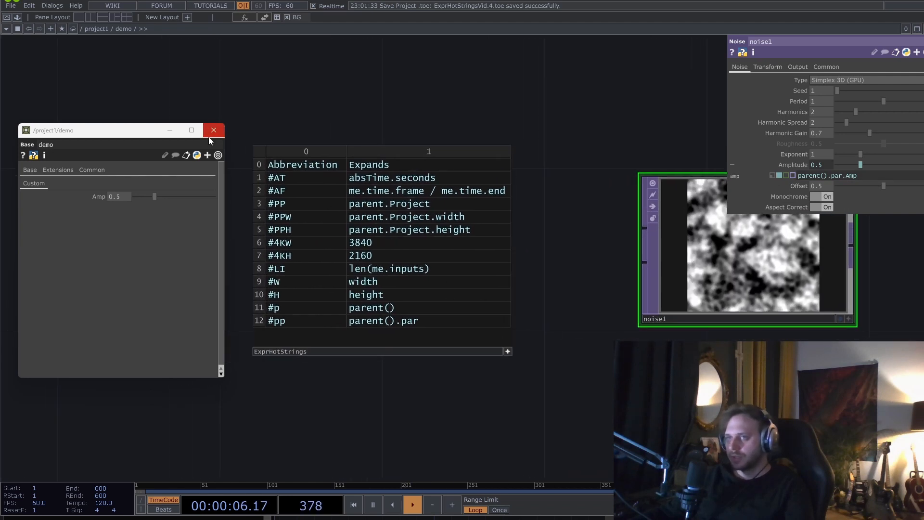
Close the demo parameter window and return to noise1's Transform page for the #AF translate z expression
click(213, 130)
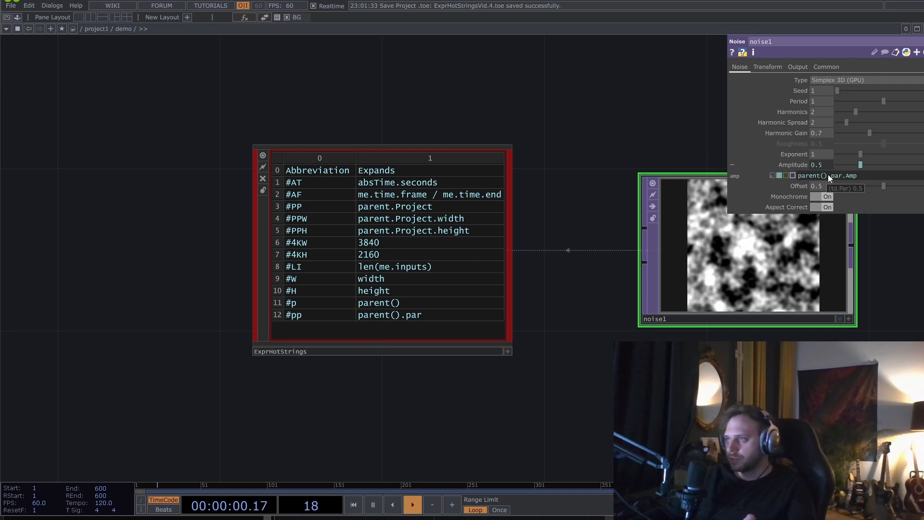
click(768, 66)
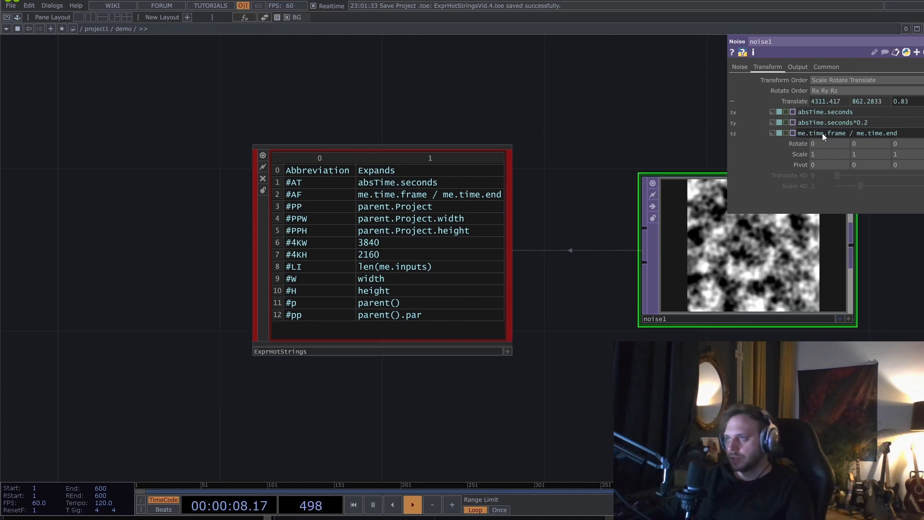
Expand noise1's rotate into separate x, y, z fields and show its Common page with 256 by 256 resolution
click(846, 133)
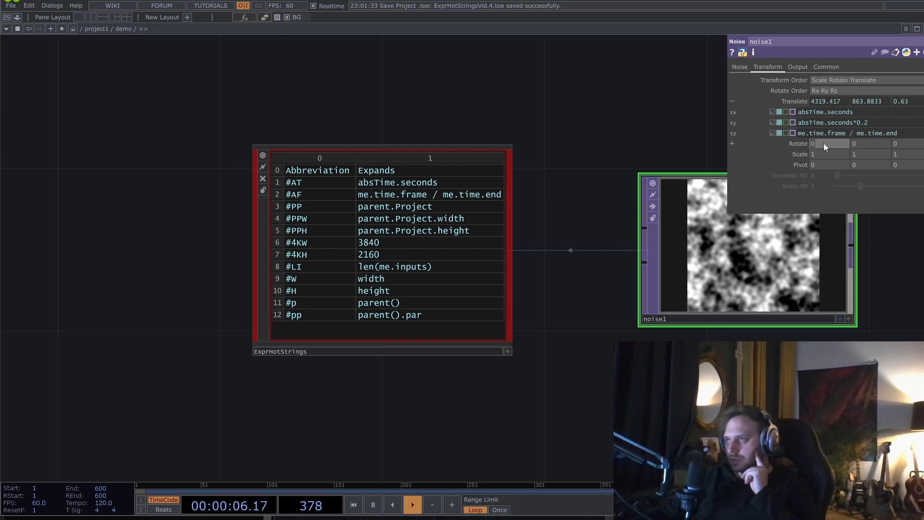
click(732, 143)
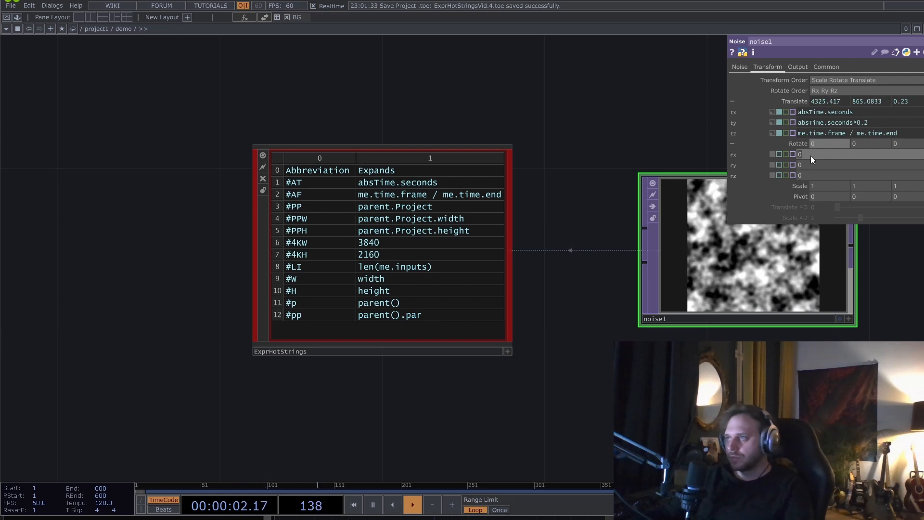
click(826, 66)
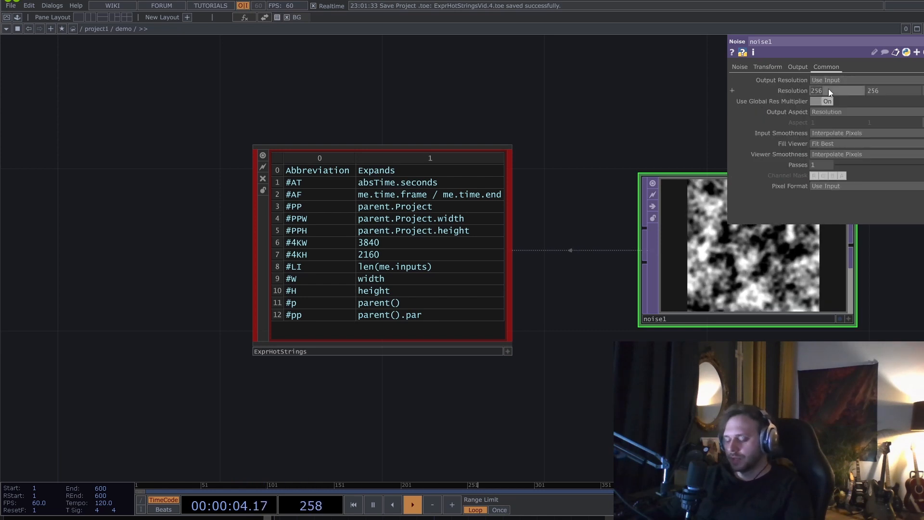